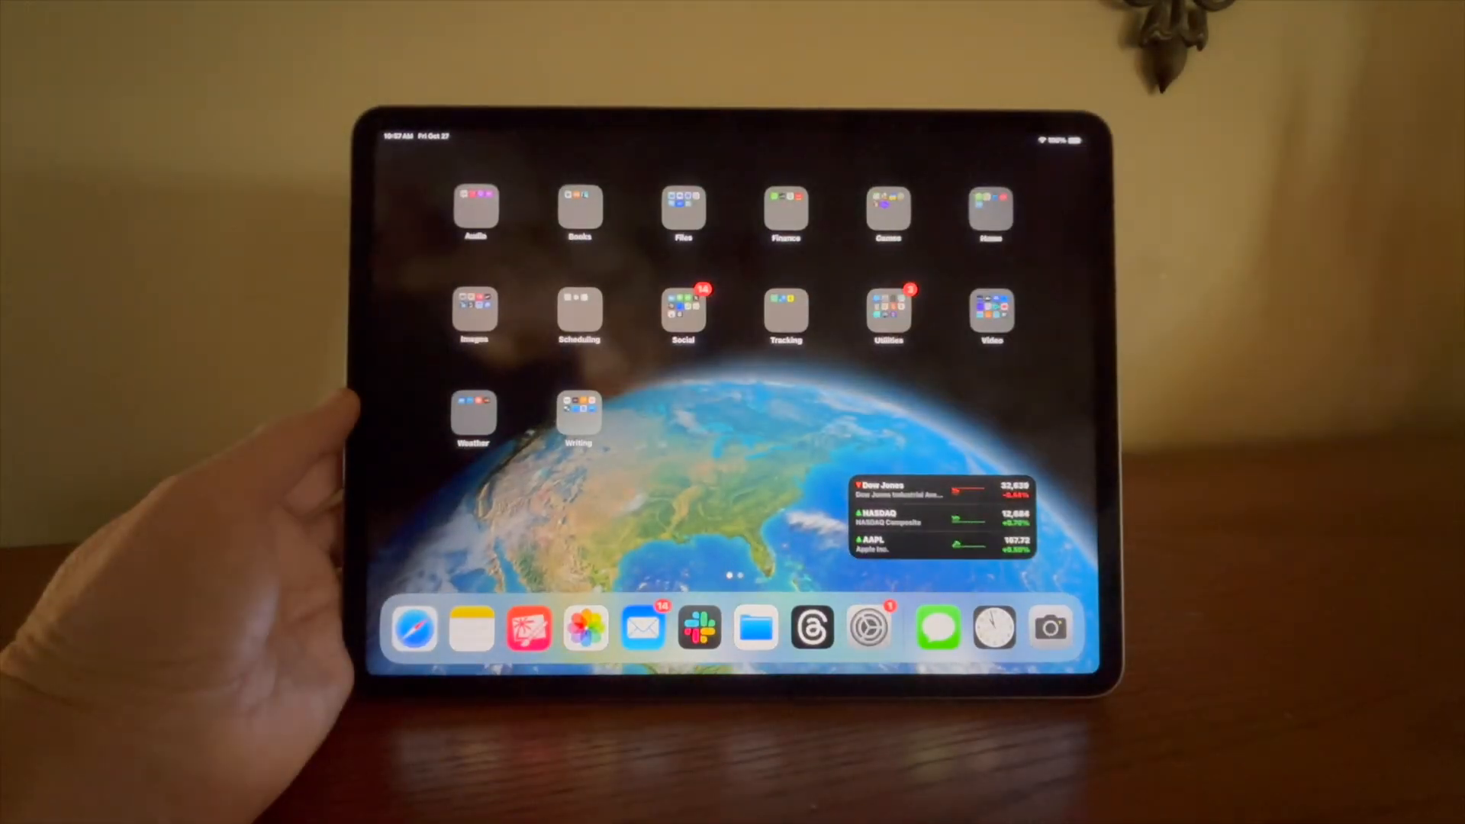
Jot 'This is quick note' into a Quick Note over the home screen
{"action": "left_click", "coordinate": [414, 627]}
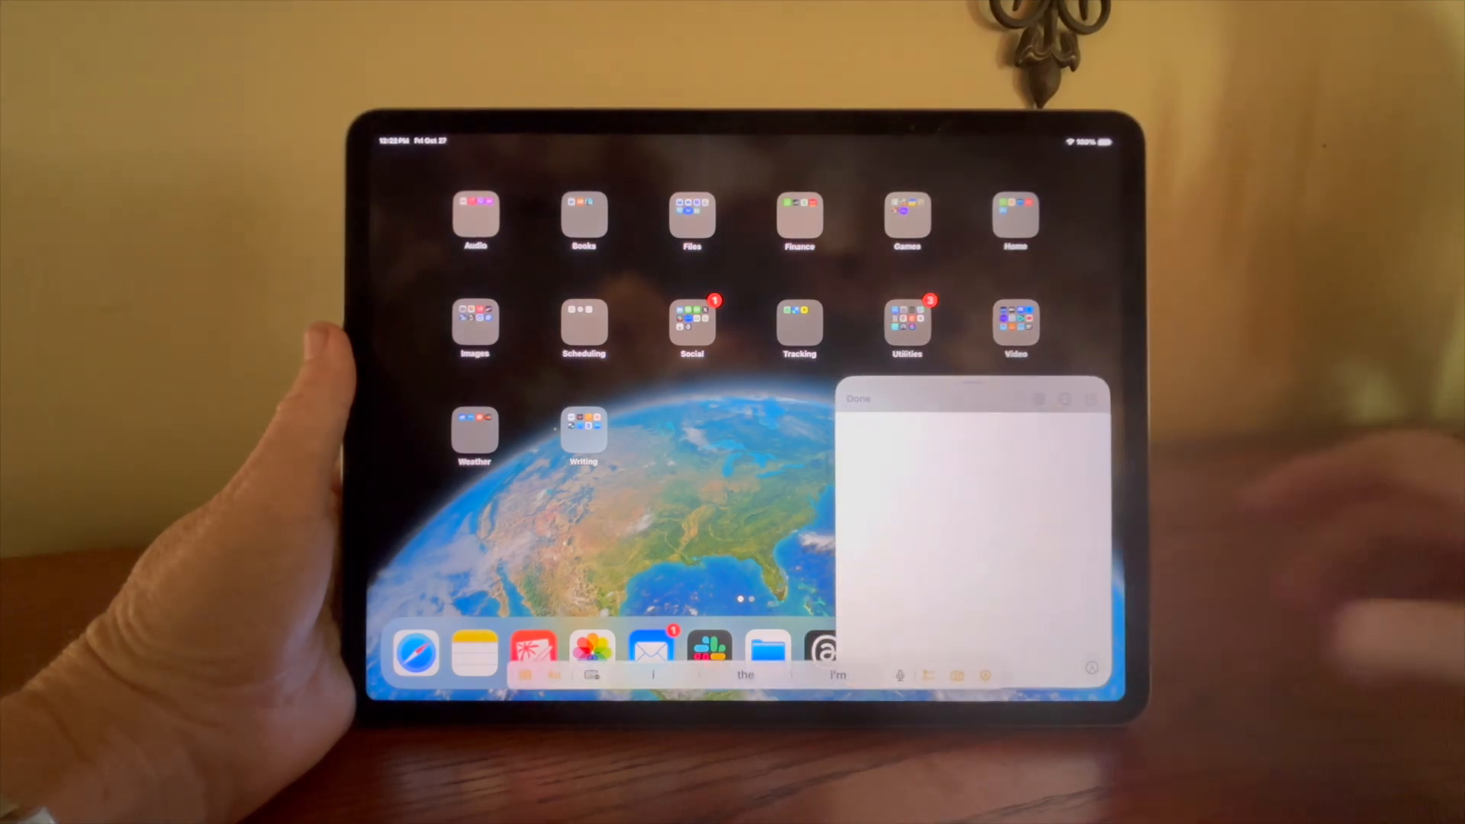
{"action": "type", "text": "This is quick note"}
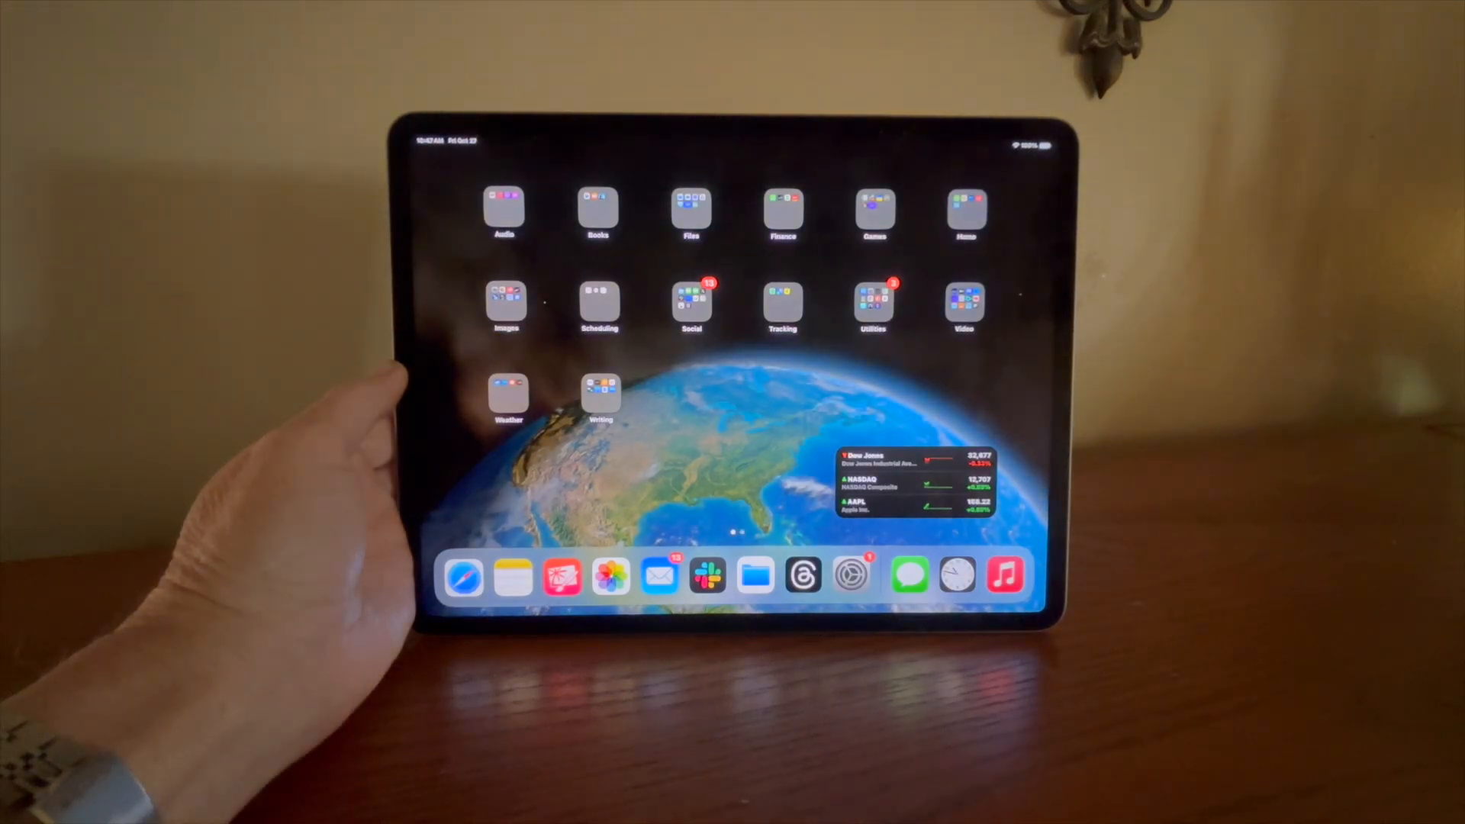
{"action": "left_click", "coordinate": [464, 575]}
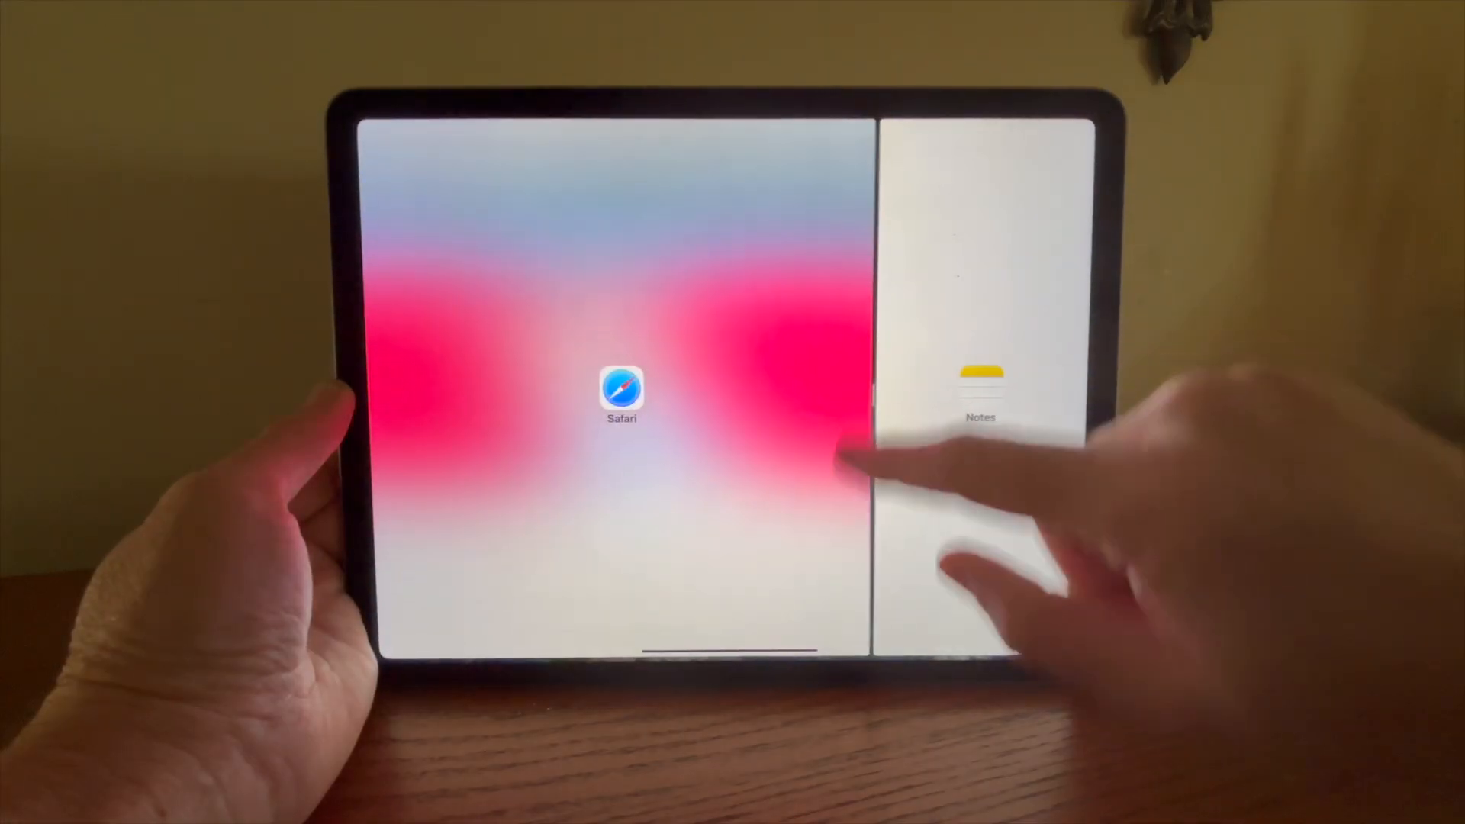
Place Notes beside Safari in Split View, then return to the home screen
{"action": "left_click", "coordinate": [621, 393]}
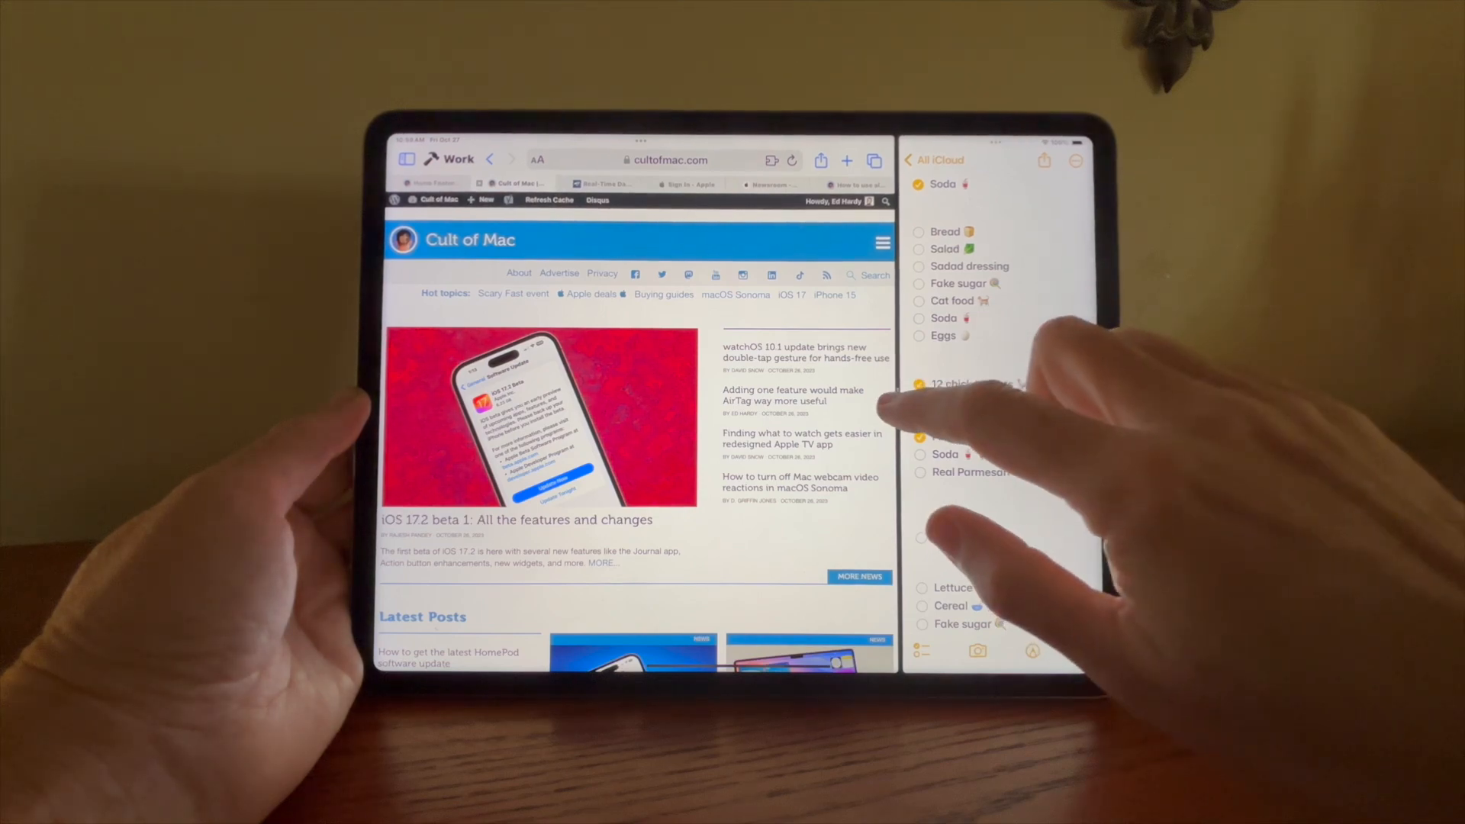
{"action": "left_click", "coordinate": [908, 159]}
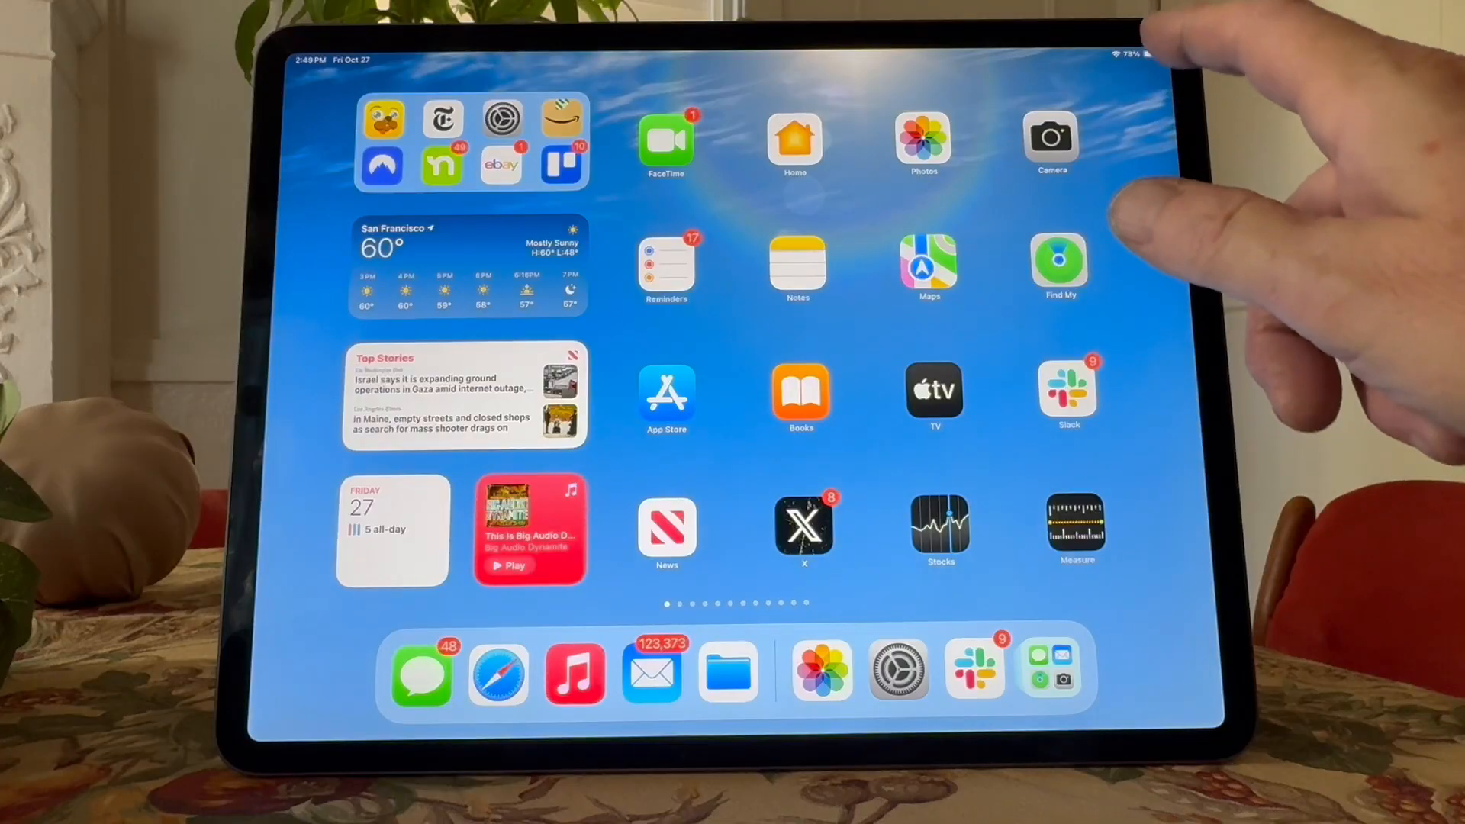
Enable Stage Manager from Control Center and bring Safari up as a floating window
{"action": "left_click_drag", "start_coordinate": [1140, 57], "coordinate": [1140, 281]}
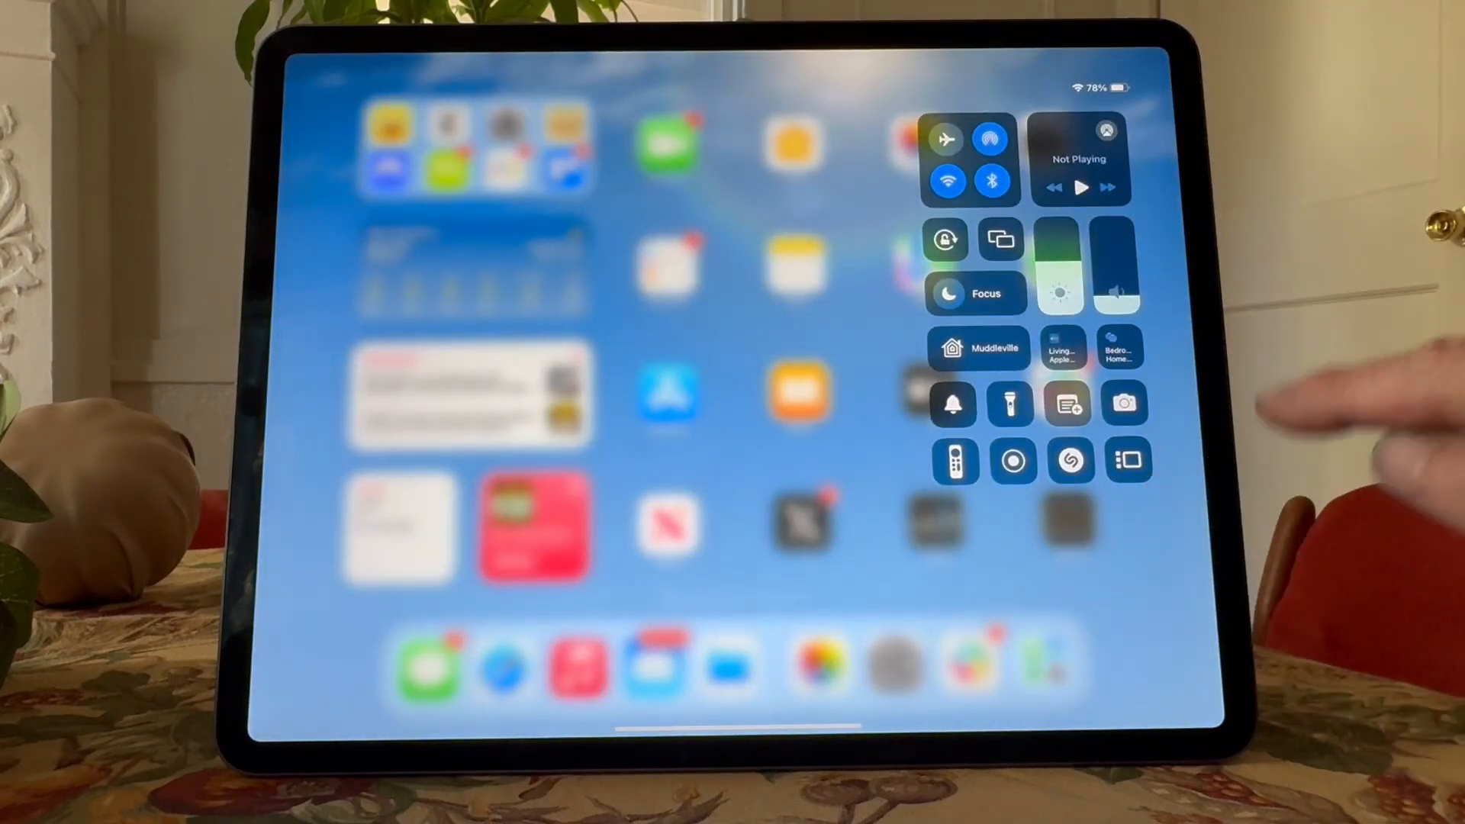
{"action": "left_click", "coordinate": [1128, 461]}
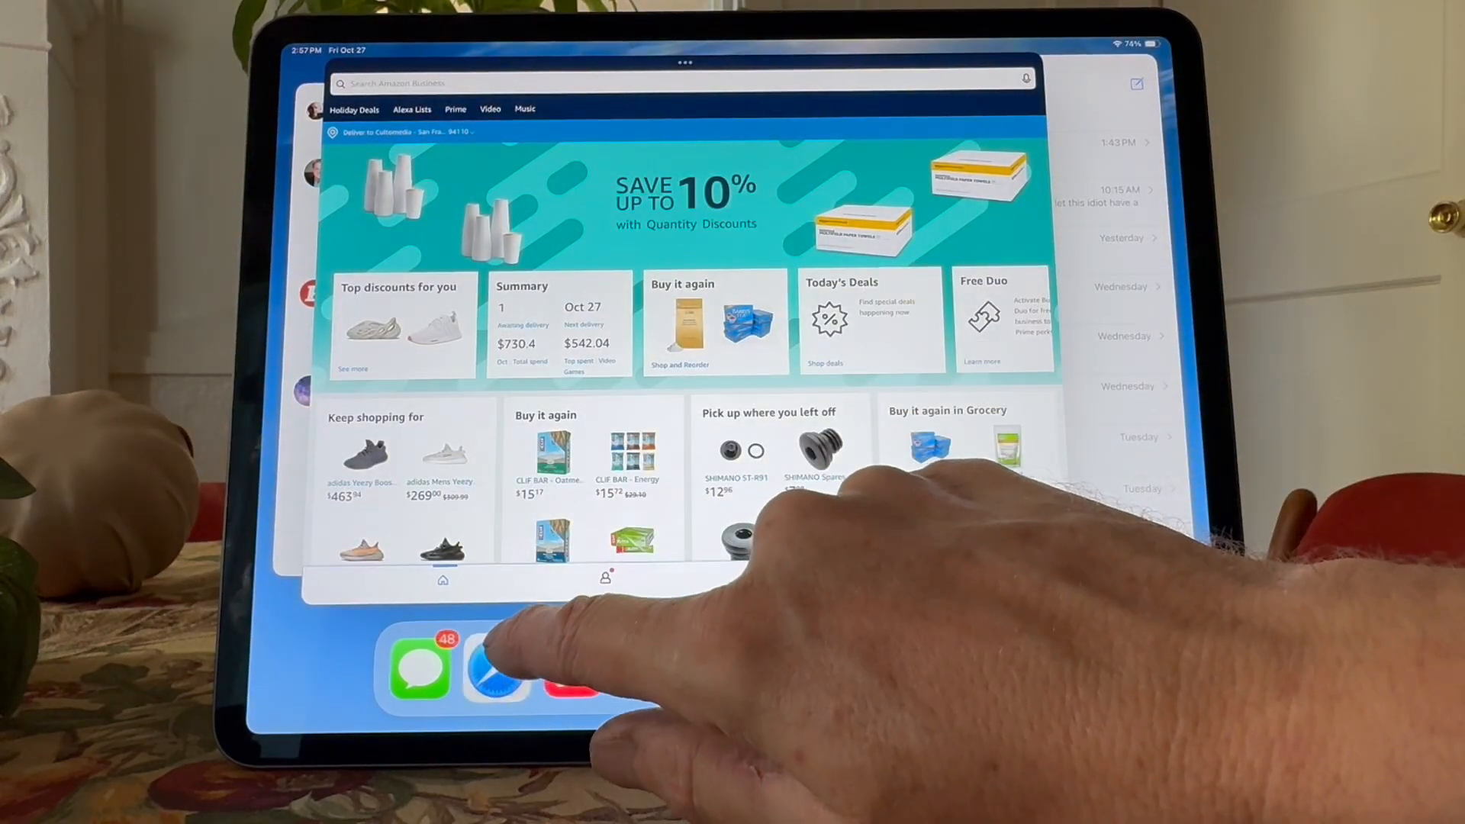
{"action": "left_click", "coordinate": [496, 665]}
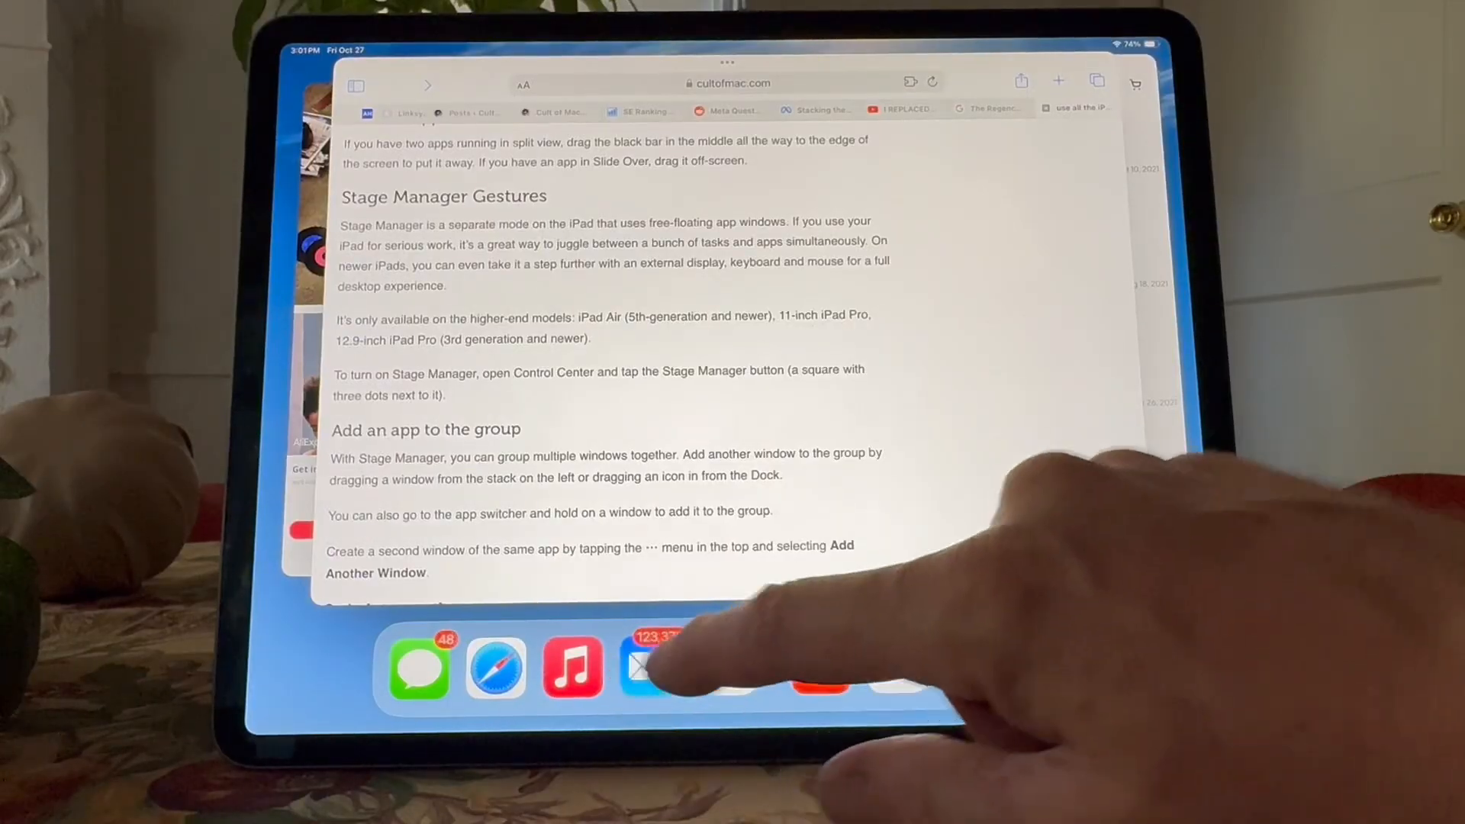
Bring Files up as a floating window with iCloud Drive folders showing
{"action": "left_click", "coordinate": [644, 669]}
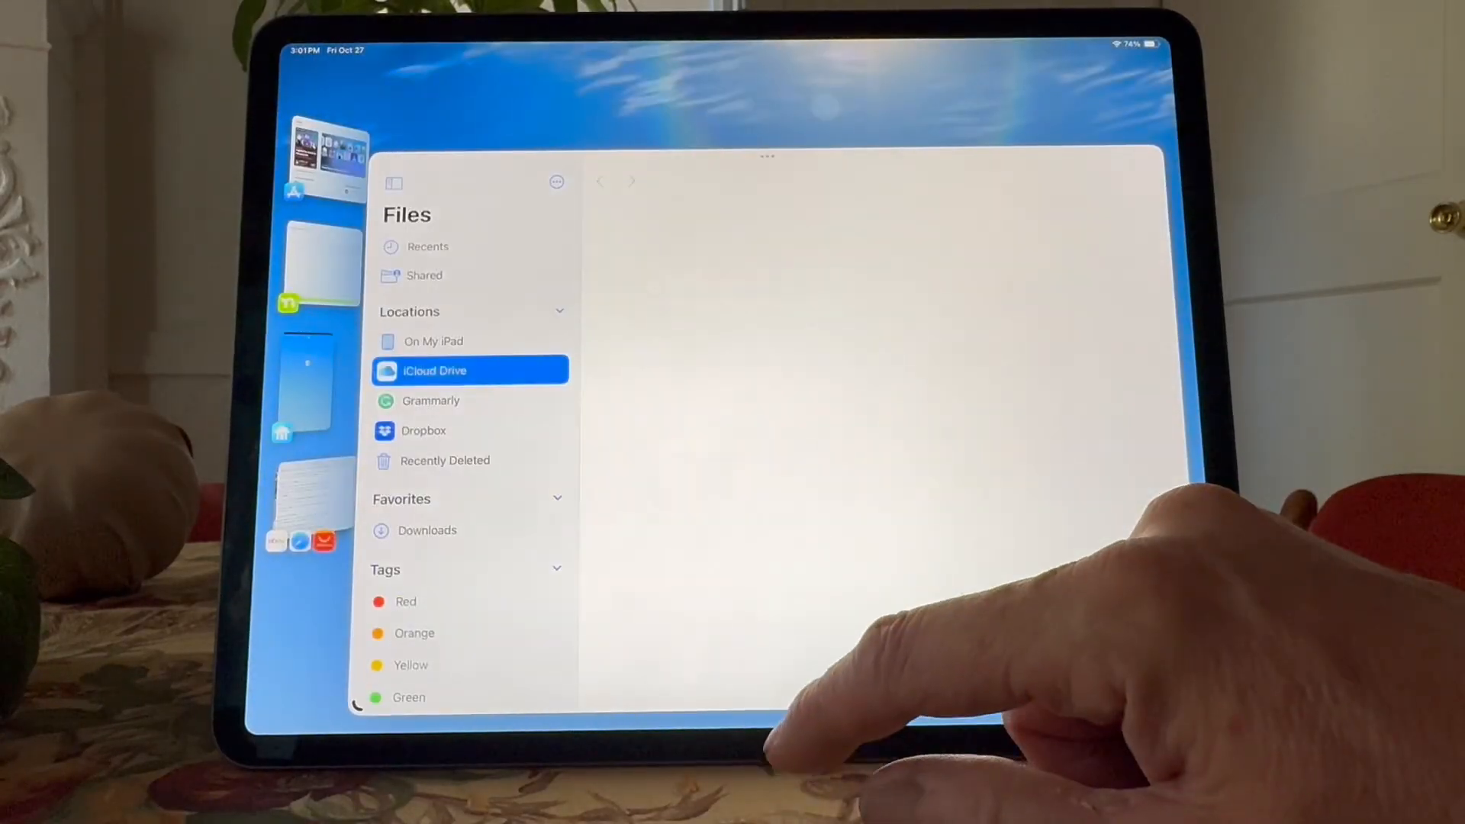
{"action": "left_click", "coordinate": [433, 369]}
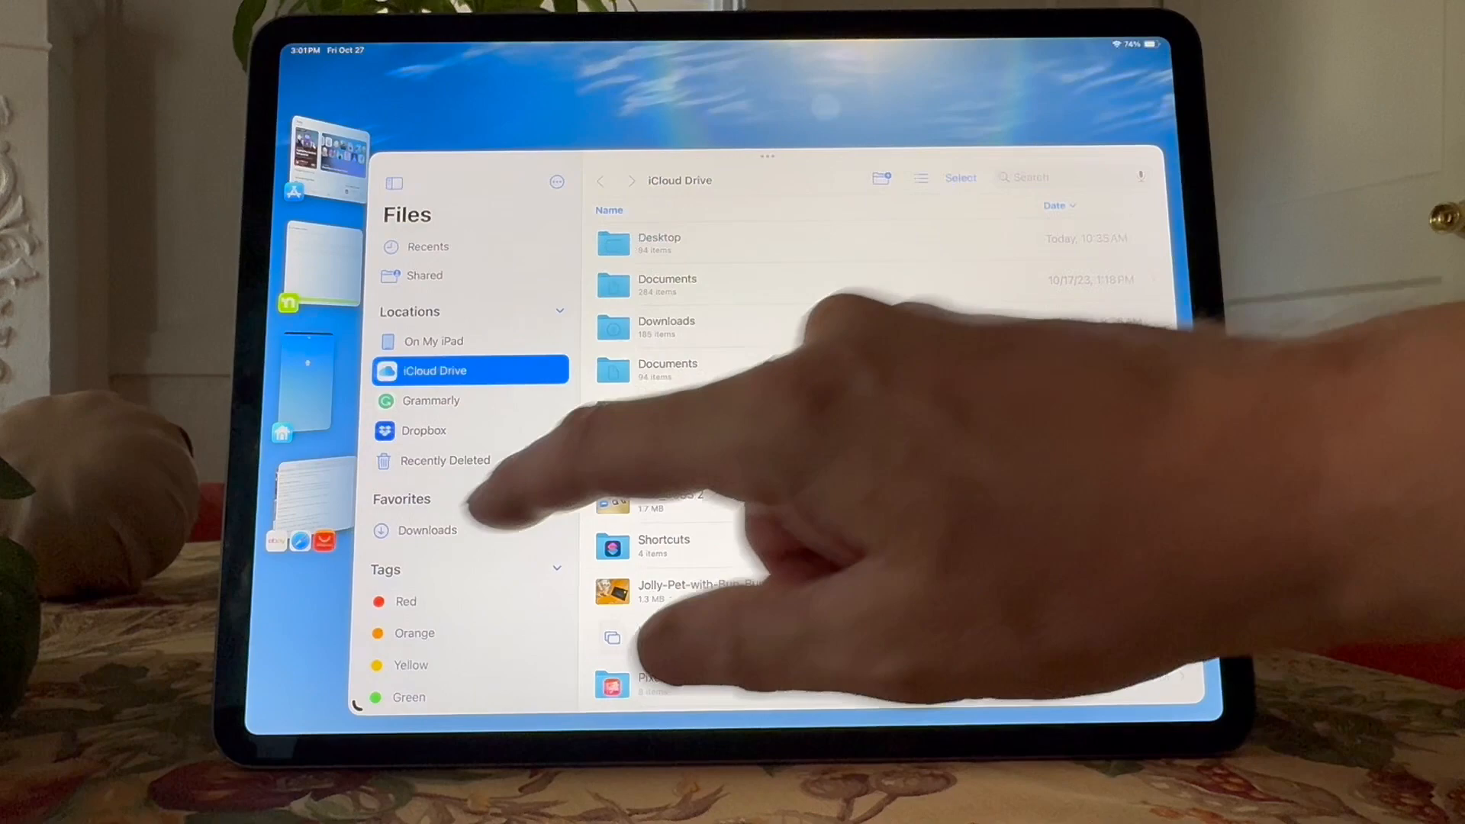